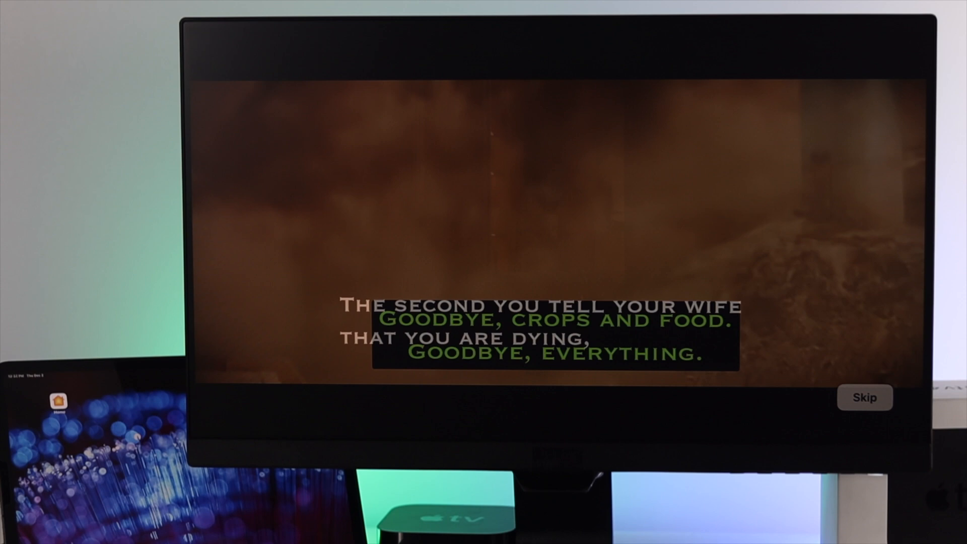
Exit the playing video to the home screen and open Settings to Accessibility
{"action": "left_click", "coordinate": [864, 397]}
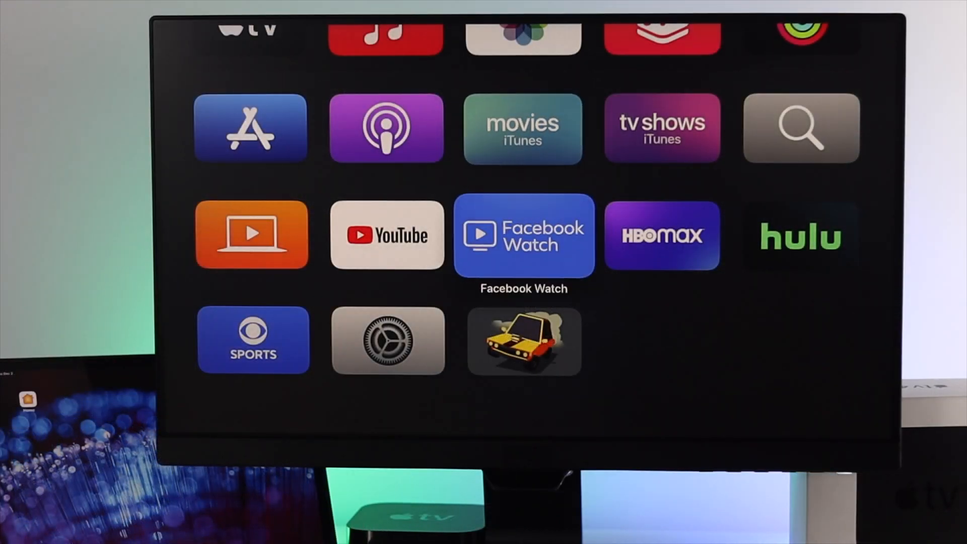
{"action": "left_click", "coordinate": [388, 341]}
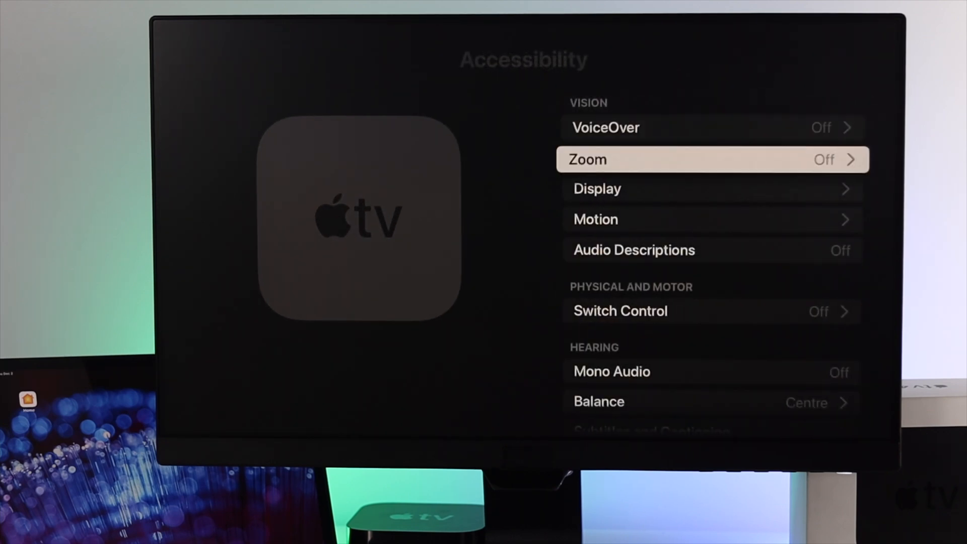
Scroll down the Accessibility settings toward Subtitles and Captioning
{"action": "scroll", "scroll_direction": "down", "scroll_amount": 3}
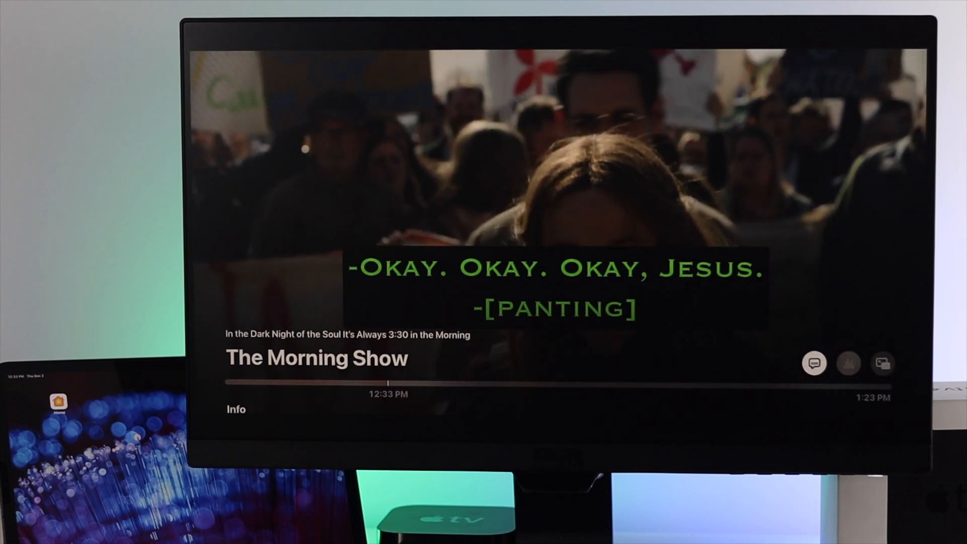
Open the subtitle language list during The Morning Show and choose English SDH
{"action": "left_click", "coordinate": [814, 363]}
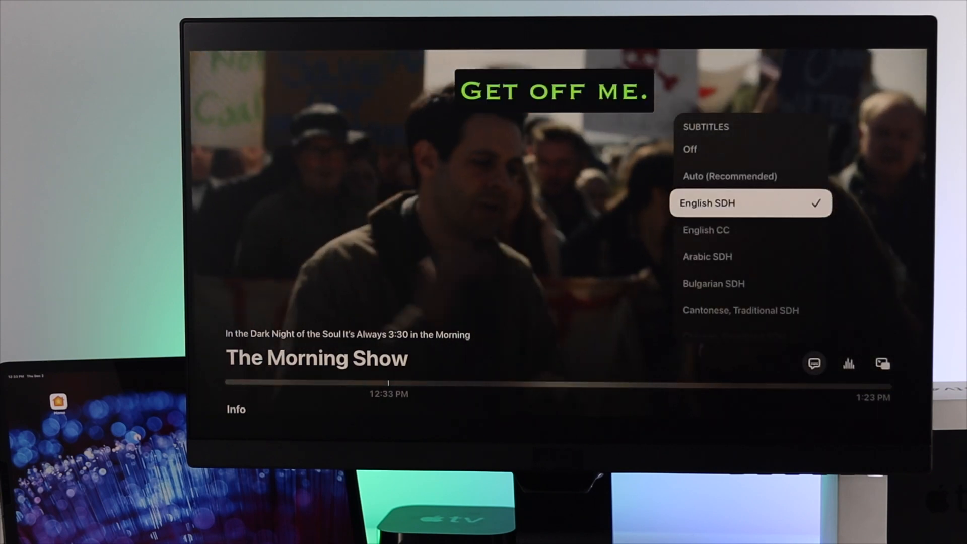